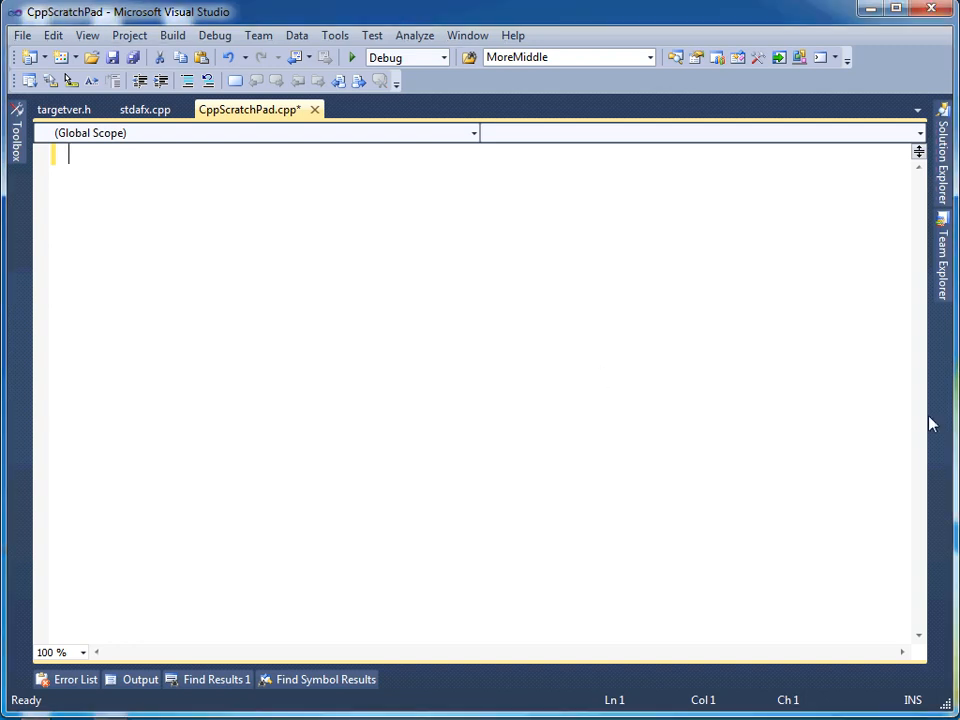
# Write #include <iostream> as the first line of CppScratchPad.cpp.
pyautogui.write('#')
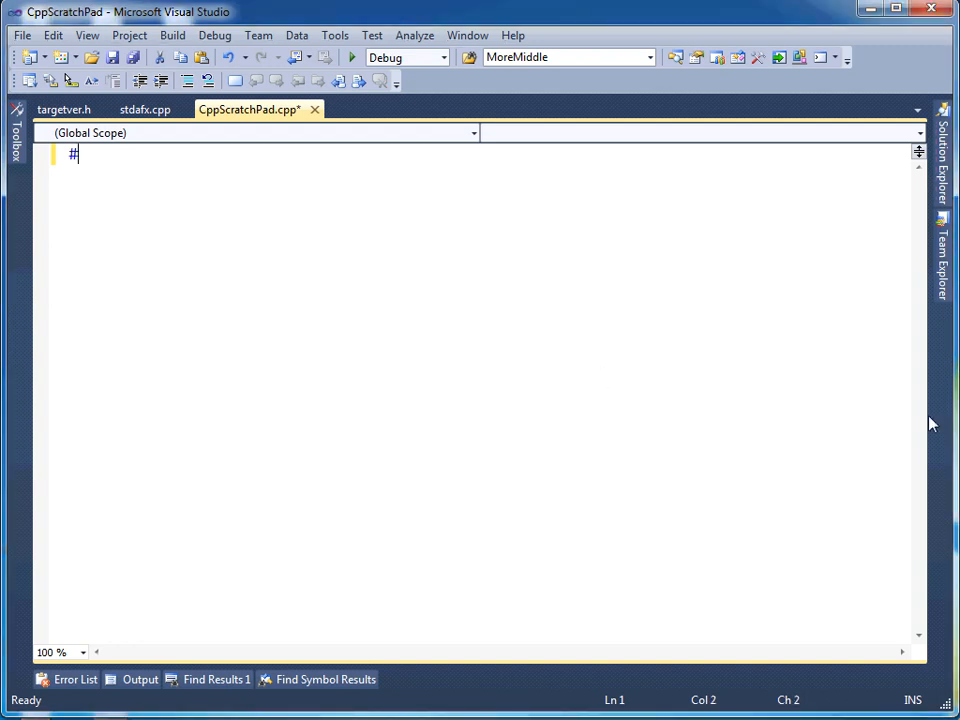
pyautogui.write('include <iostream>')
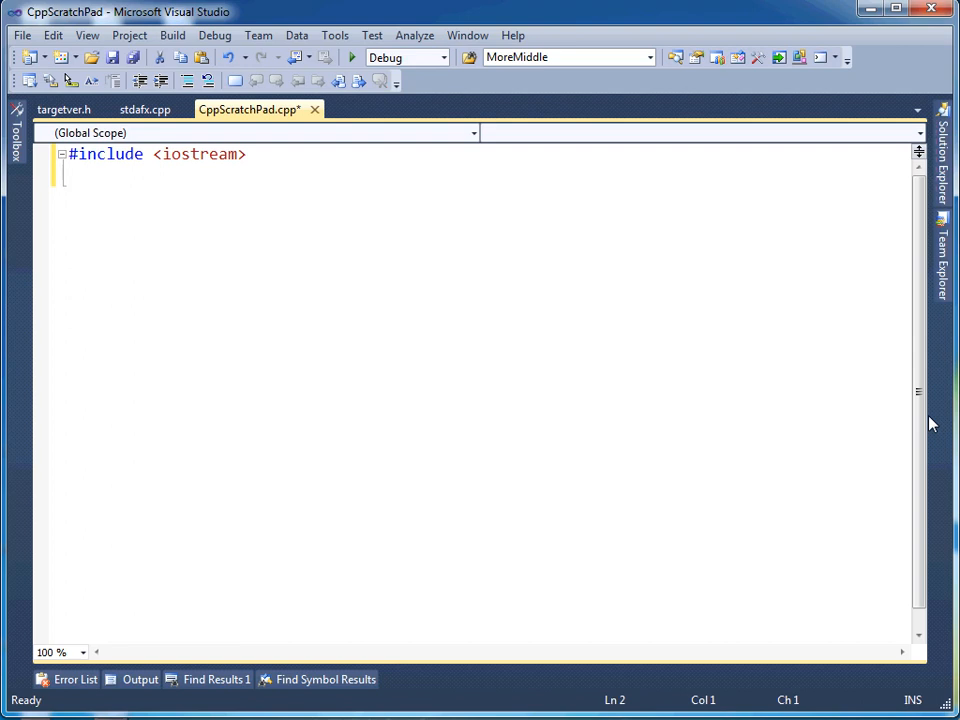
# Write using std::cout; and using std::endl; on the two lines below the include.
pyautogui.write('using')
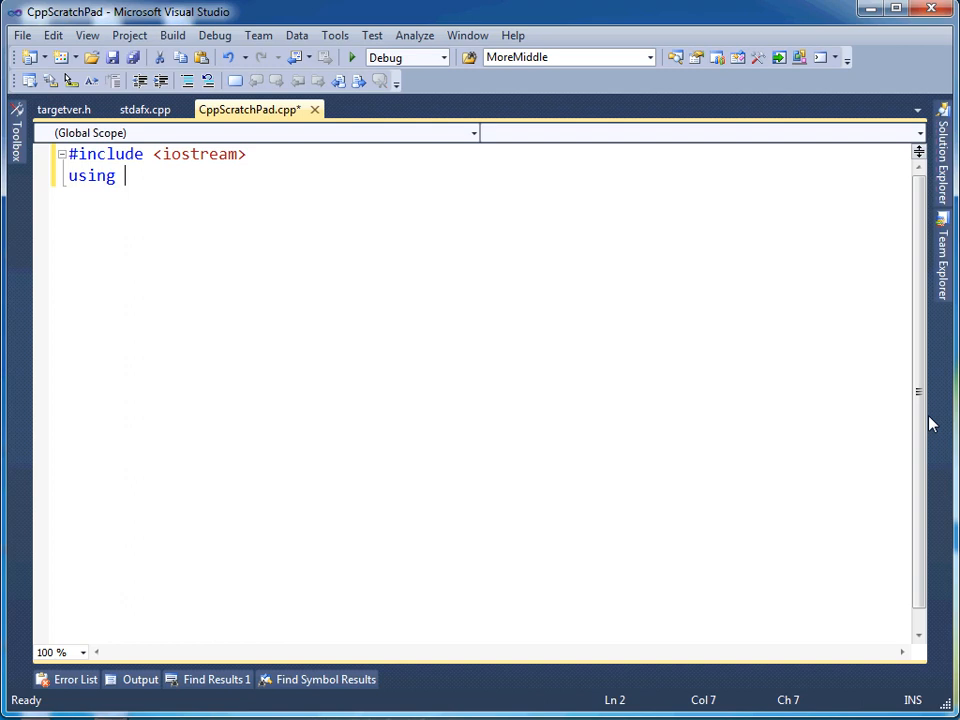
pyautogui.write('std::')
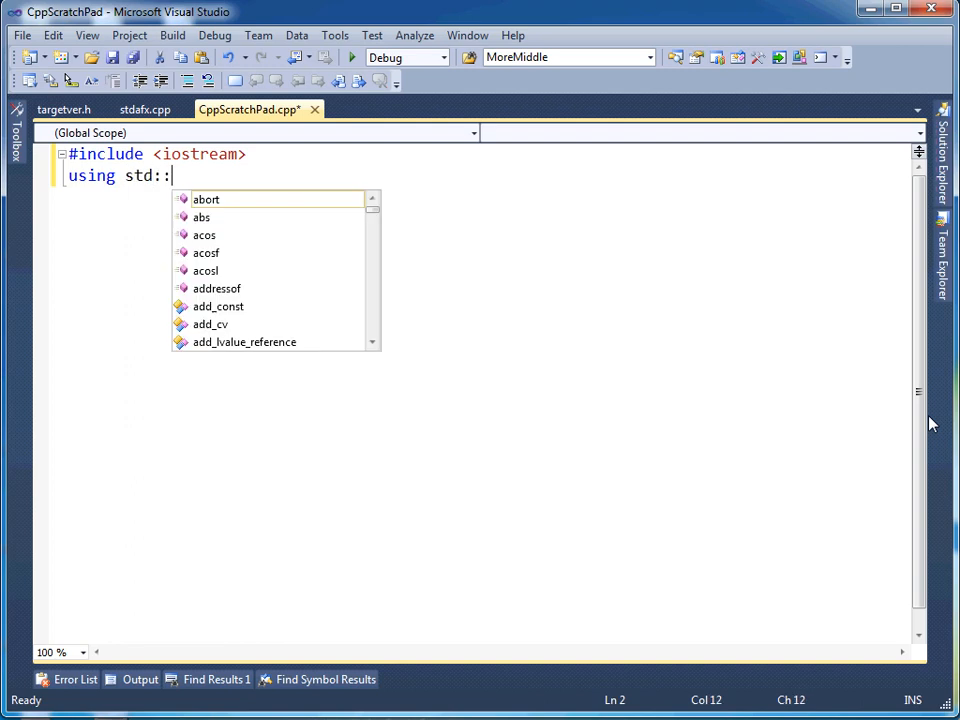
pyautogui.write('cout;')
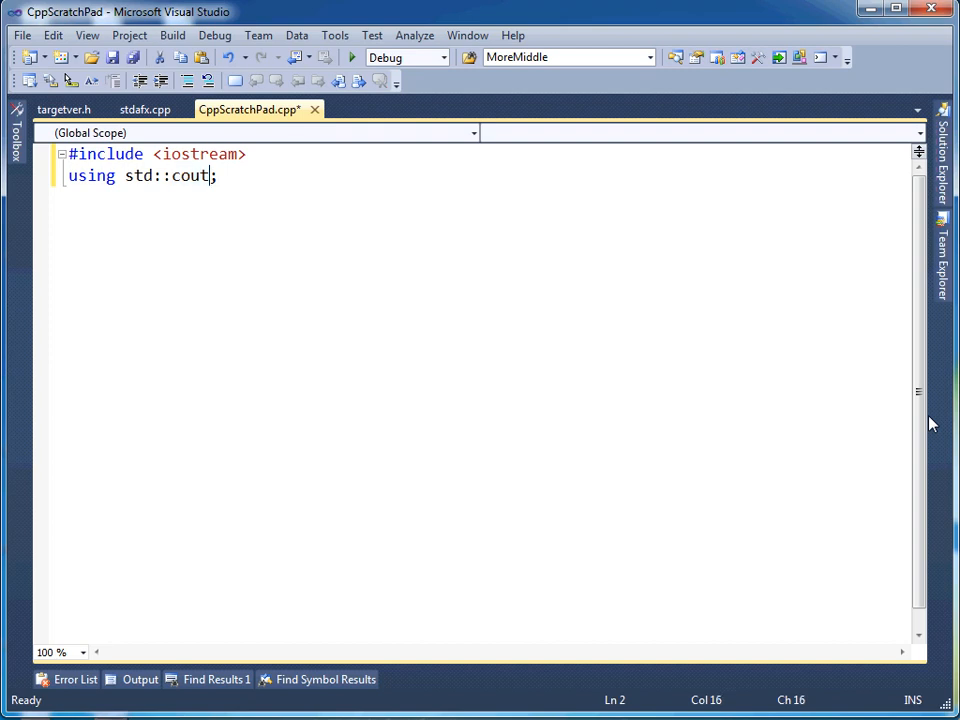
pyautogui.press('Right')
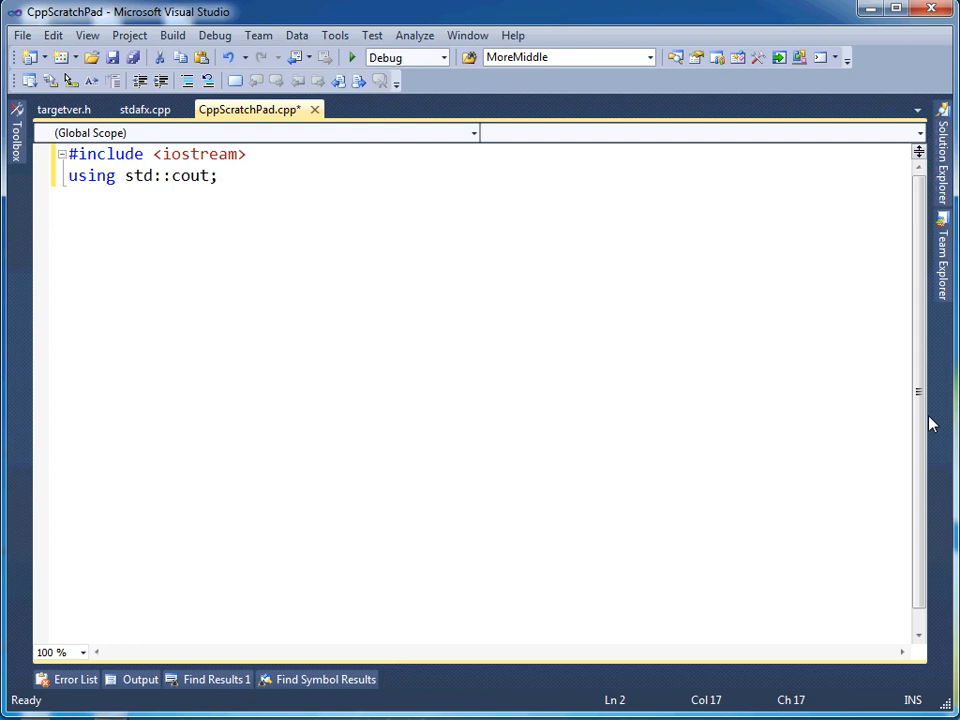
pyautogui.write('using')
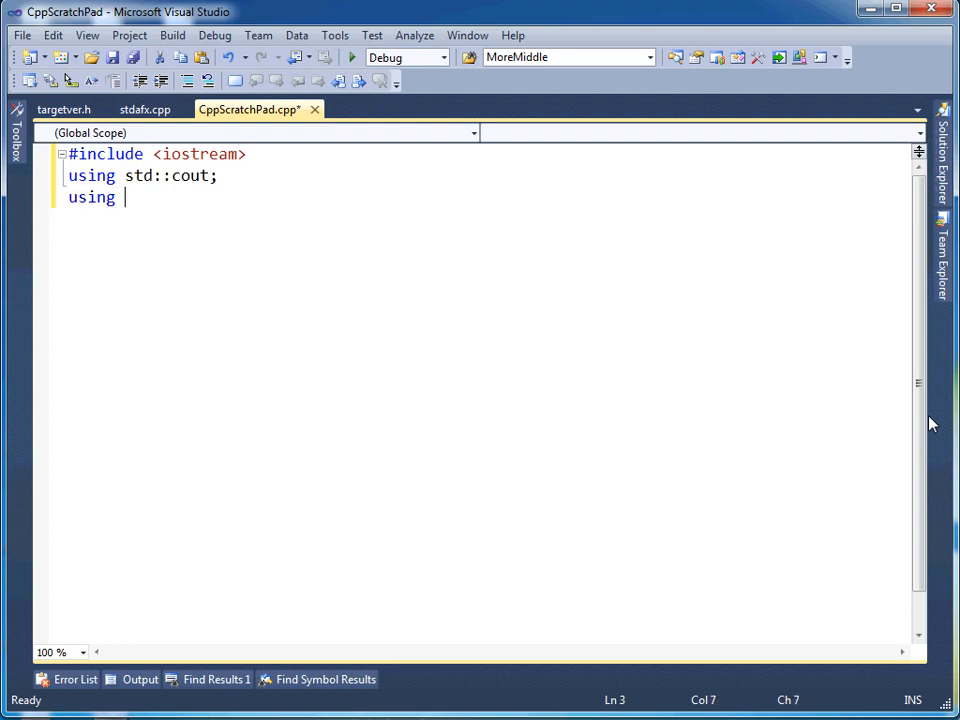
pyautogui.write('std::endl;')
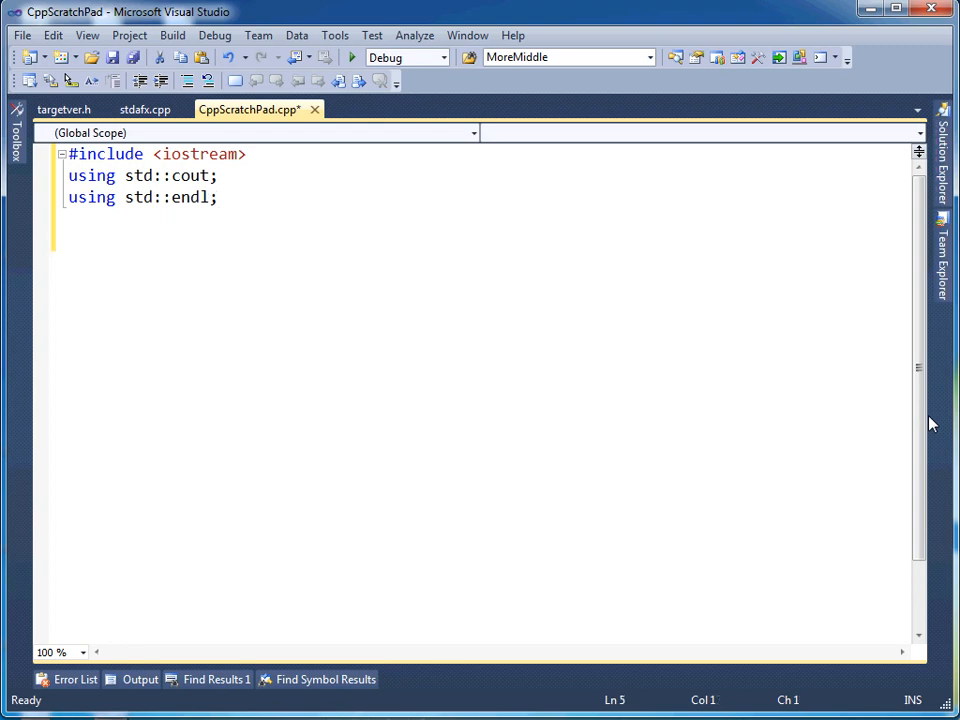
# Declare void main() with braces and an indented empty body line.
pyautogui.write('void')
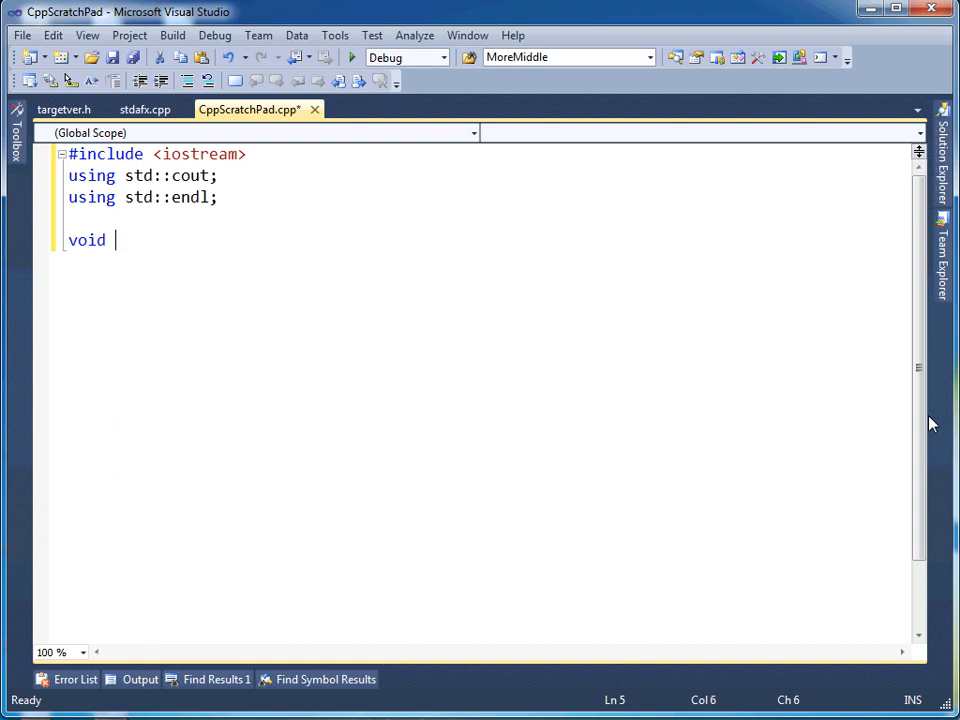
pyautogui.write('main()')
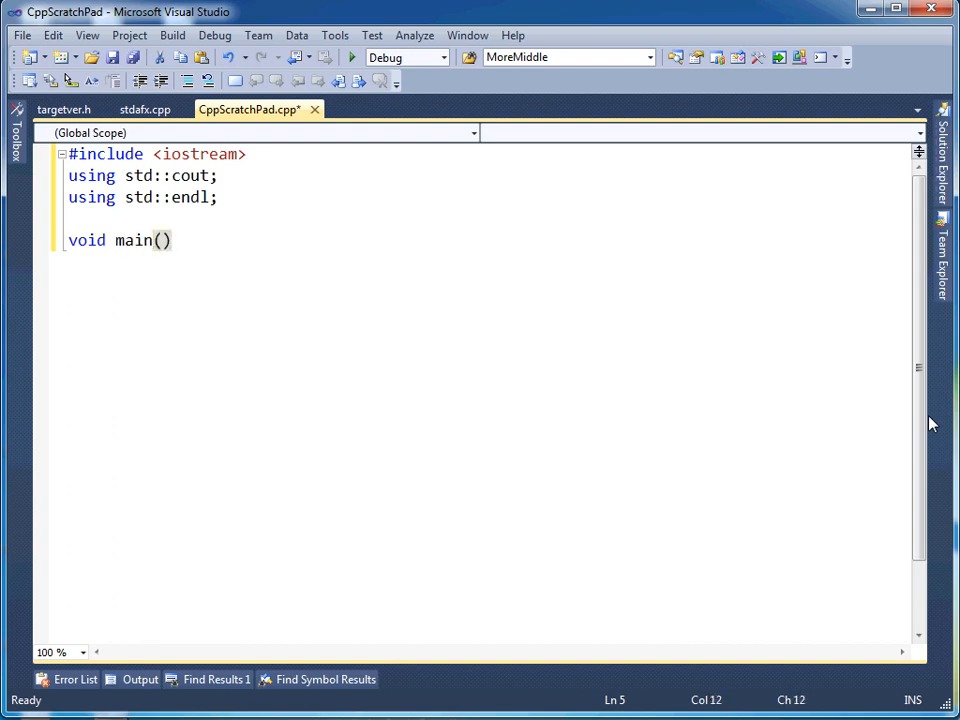
pyautogui.write('{')
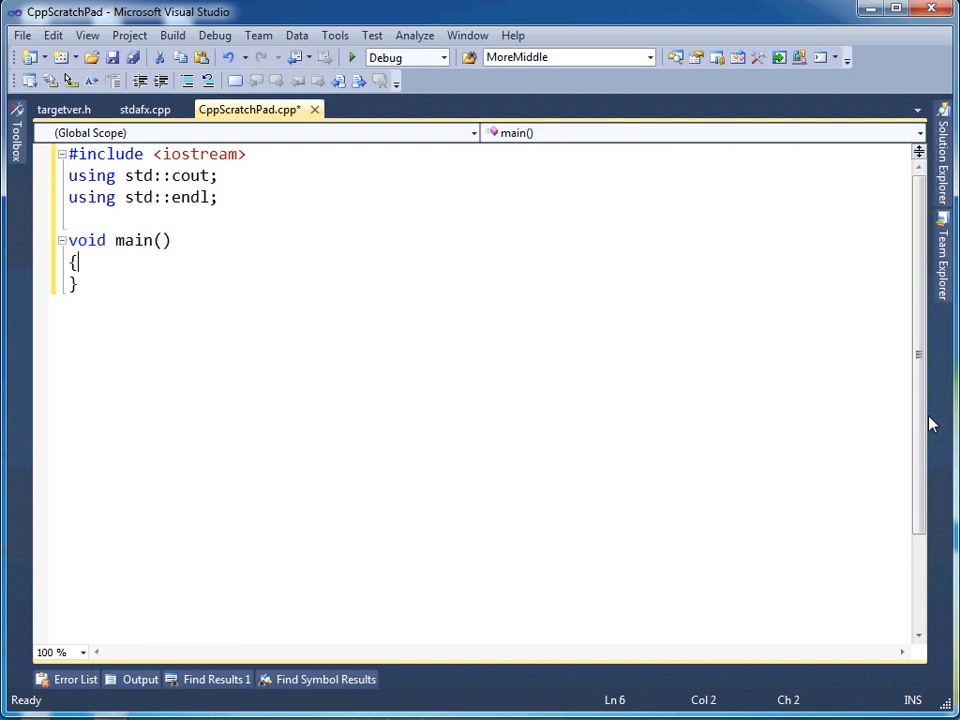
pyautogui.press('enter')
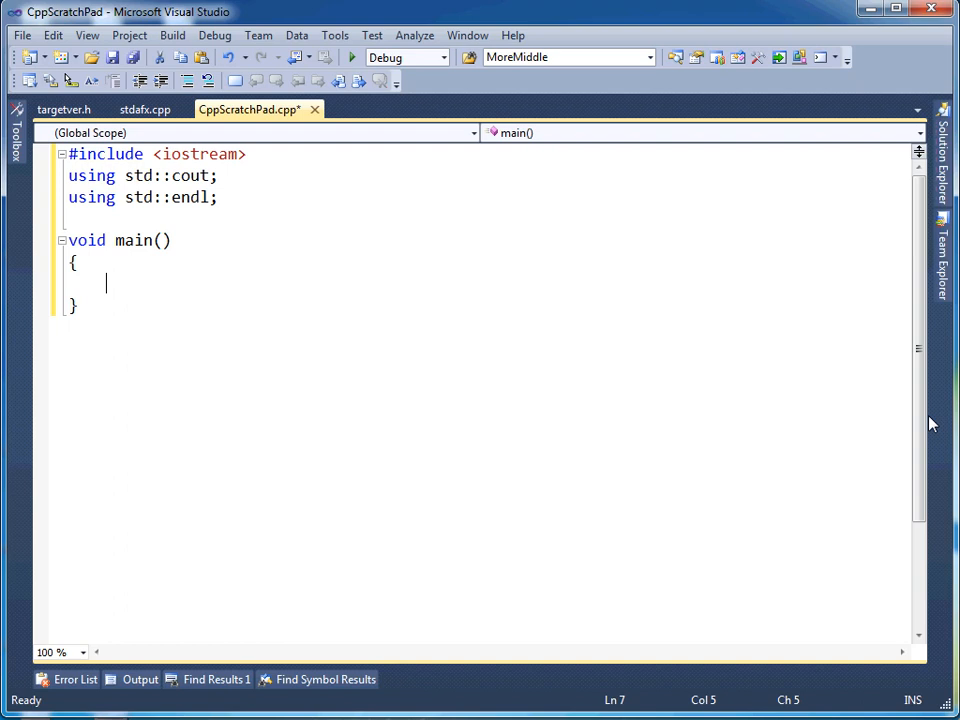
# Write the body statement cout << "Hello world" << endl; inside main.
pyautogui.write('cout << "')
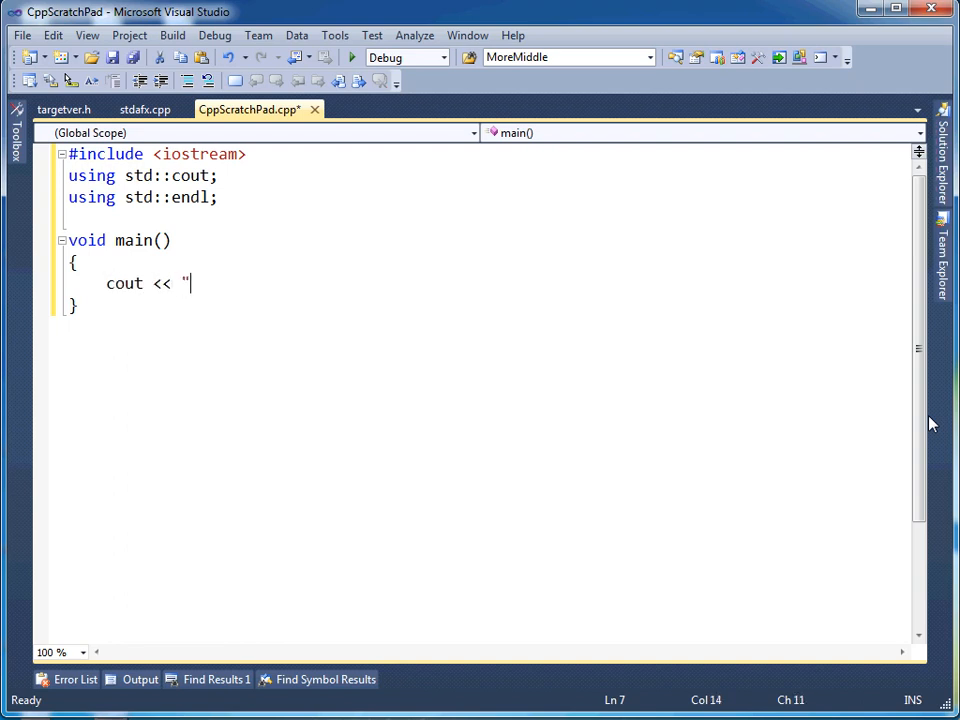
pyautogui.write('Hello')
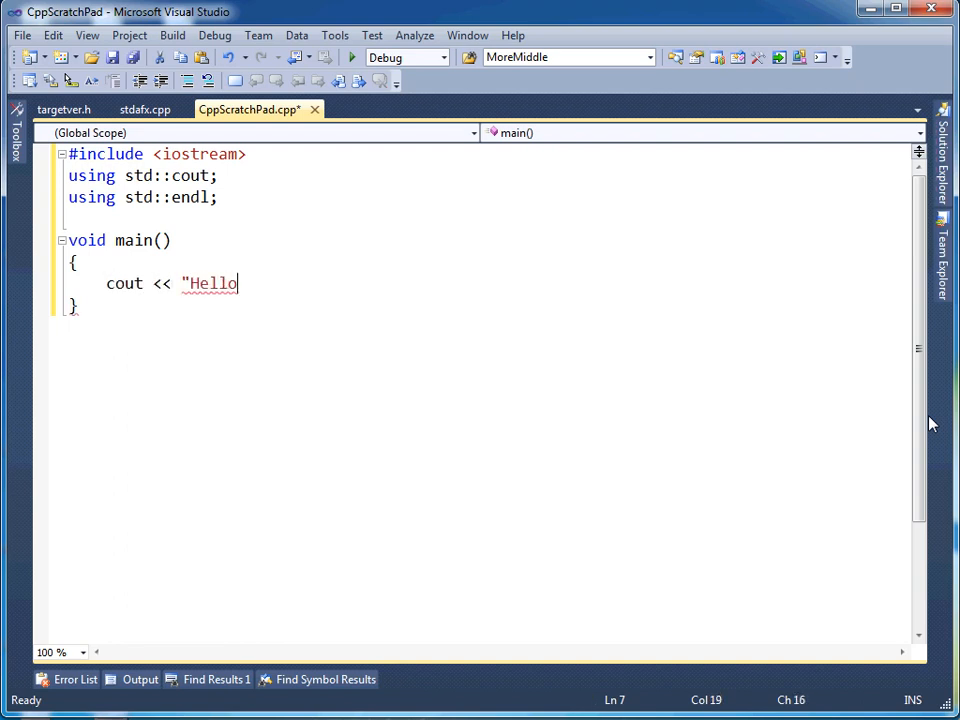
pyautogui.write('world" << endl')
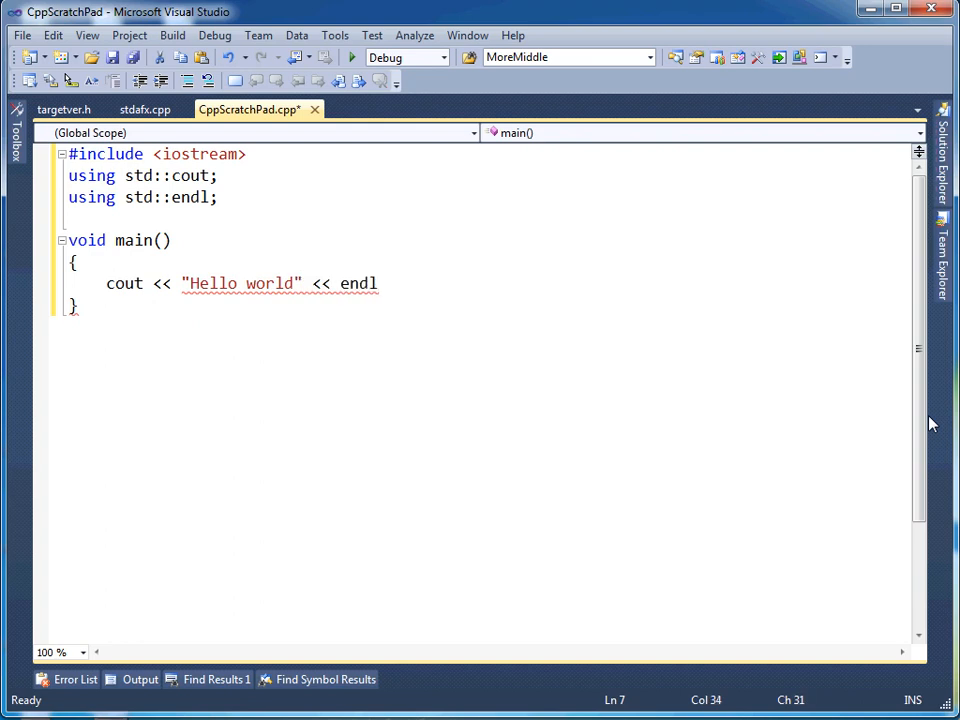
pyautogui.write(';')
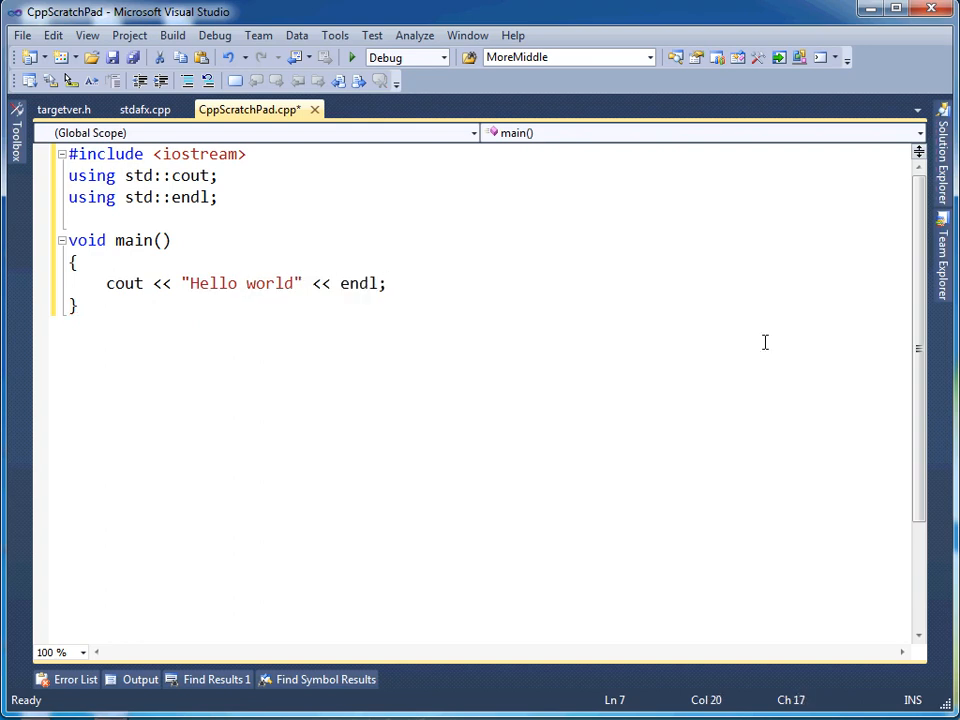
pyautogui.click(219, 197)
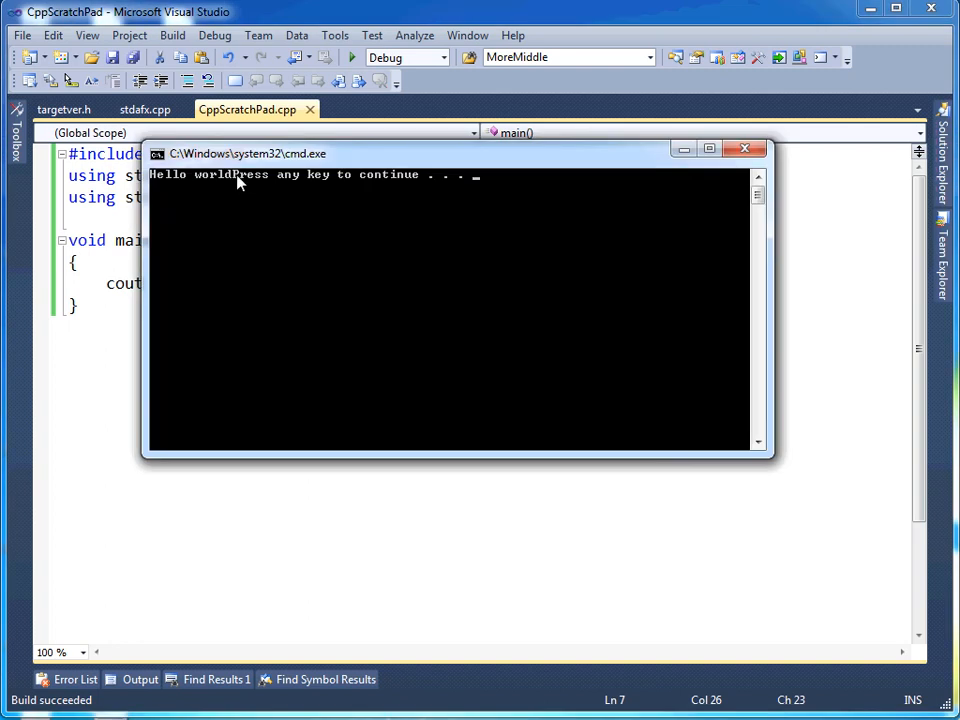
# Run without debugging (Ctrl+F5), see Hello world in the console, and dismiss it.
pyautogui.press('enter')
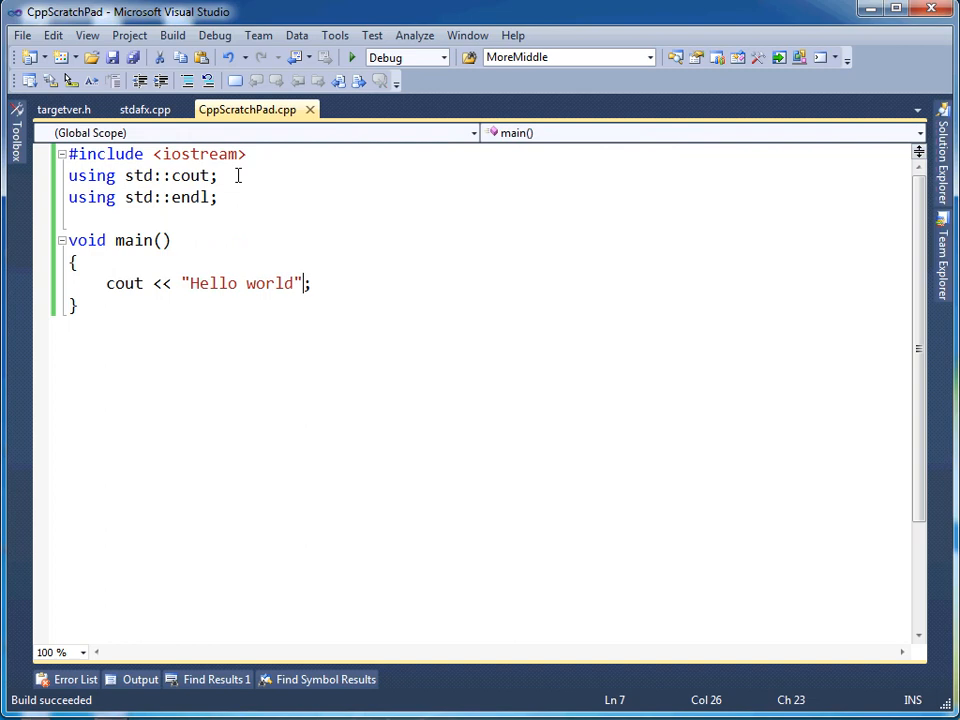